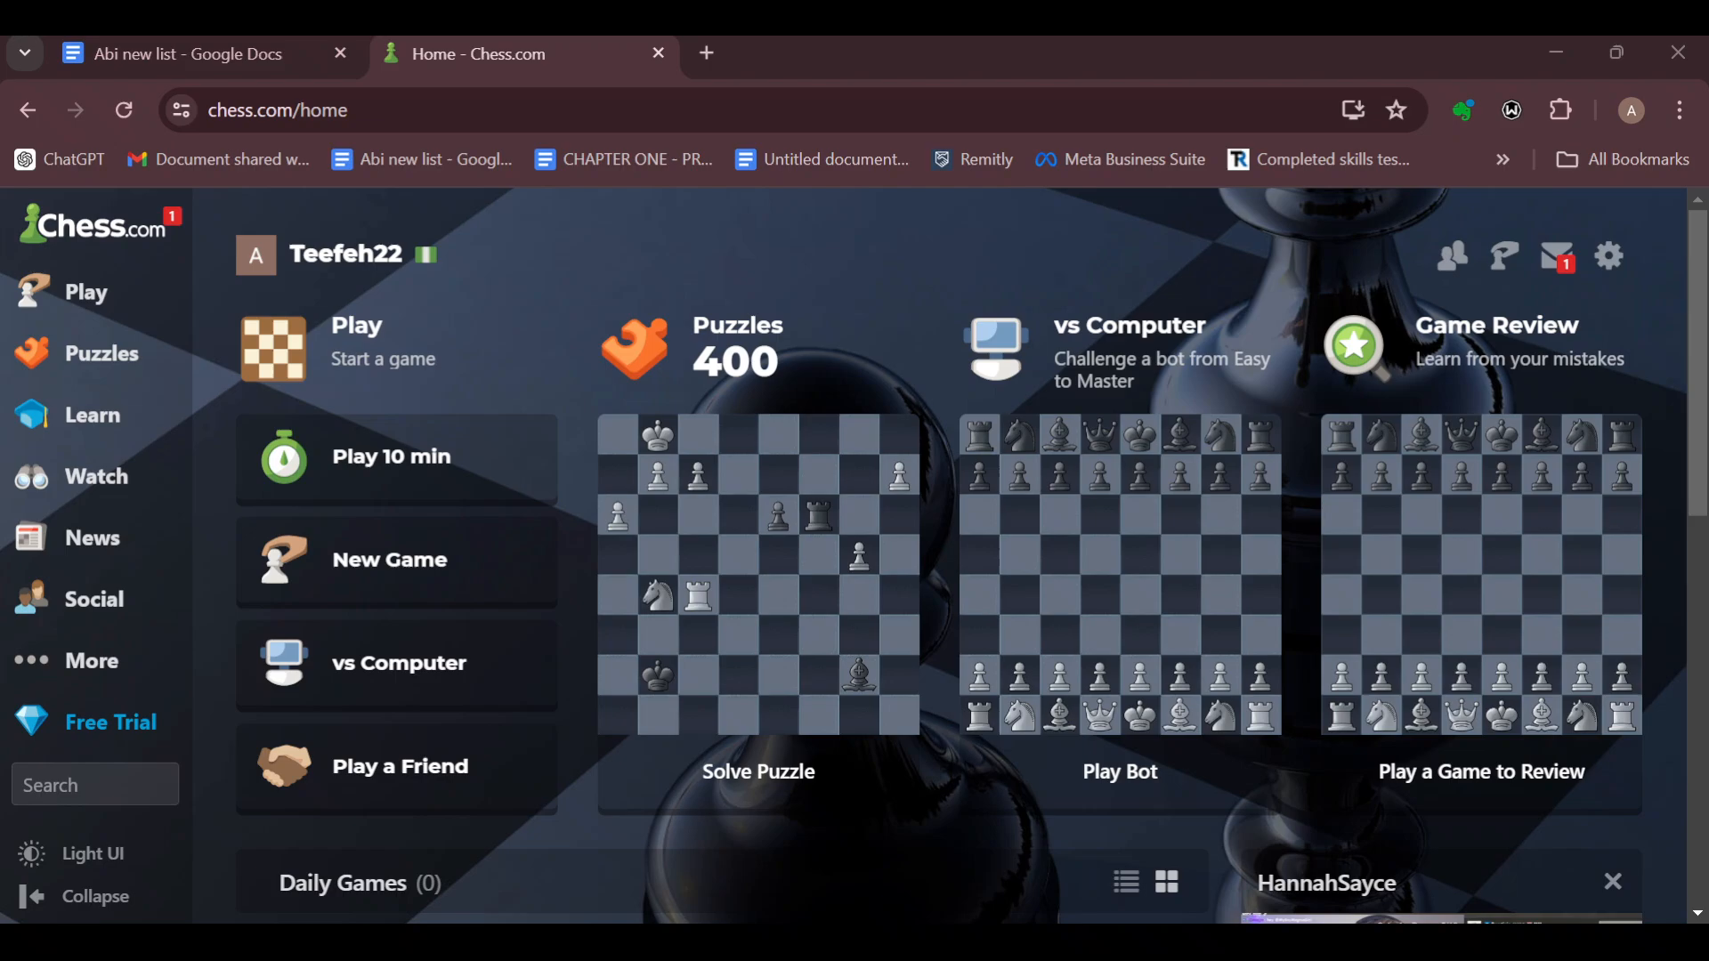
Go to the 4 Player & Variants page from the Play menu.
click(85, 292)
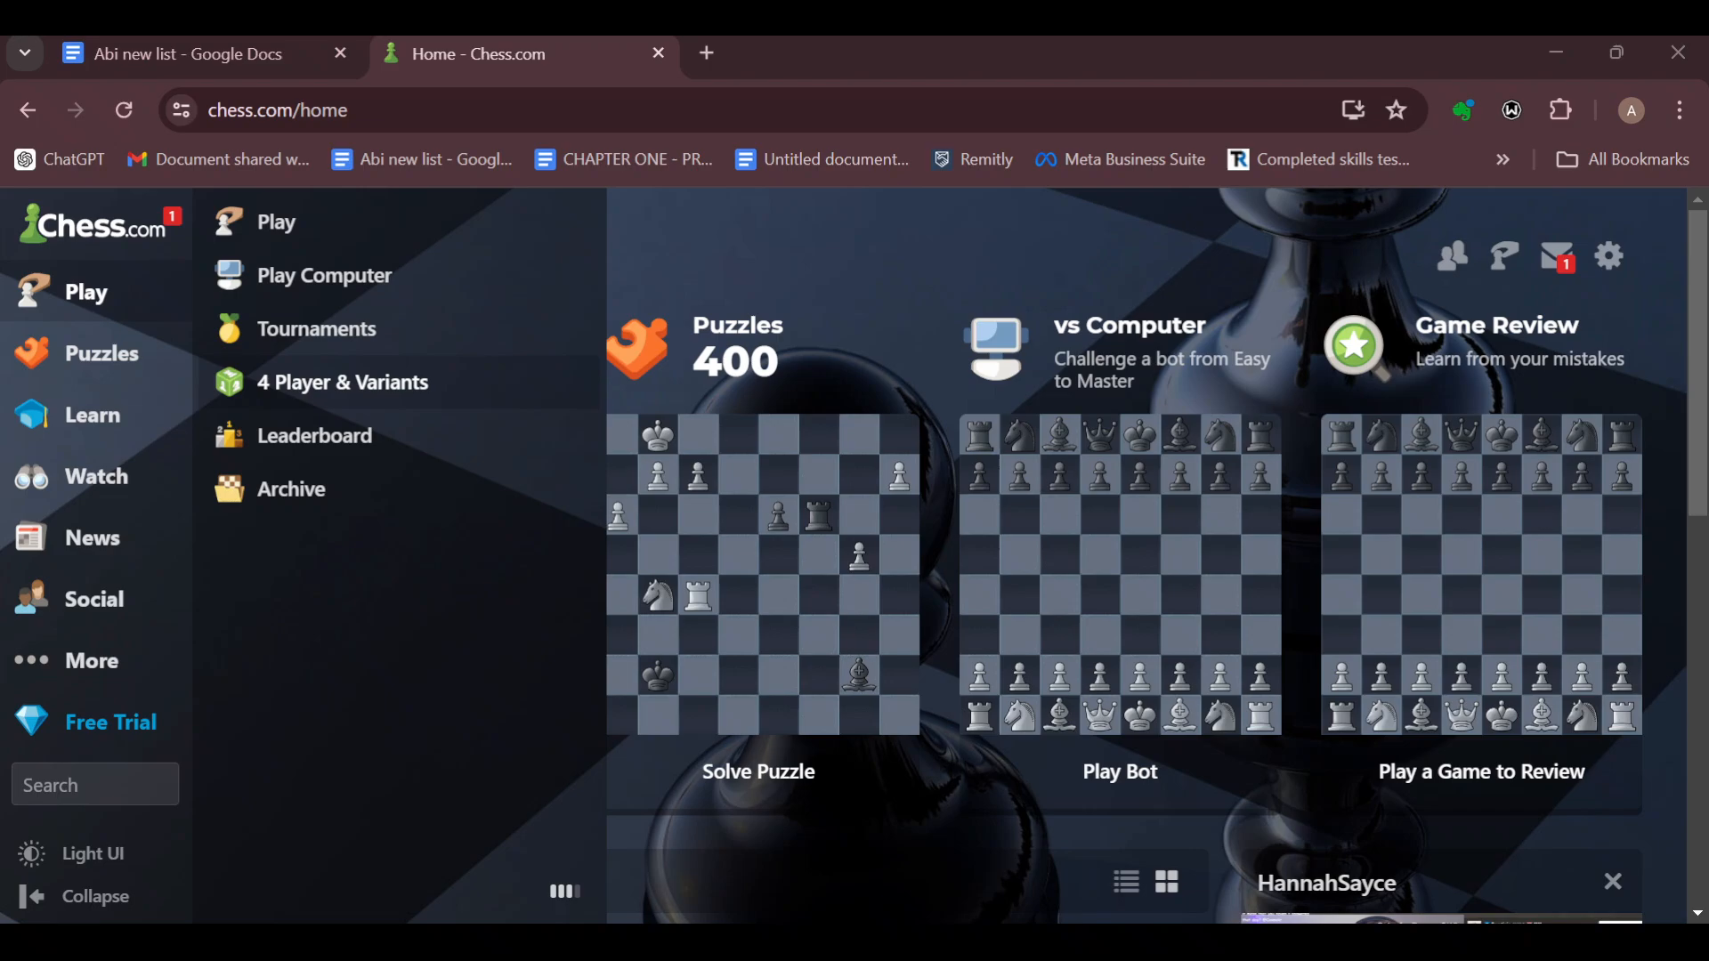
click(341, 381)
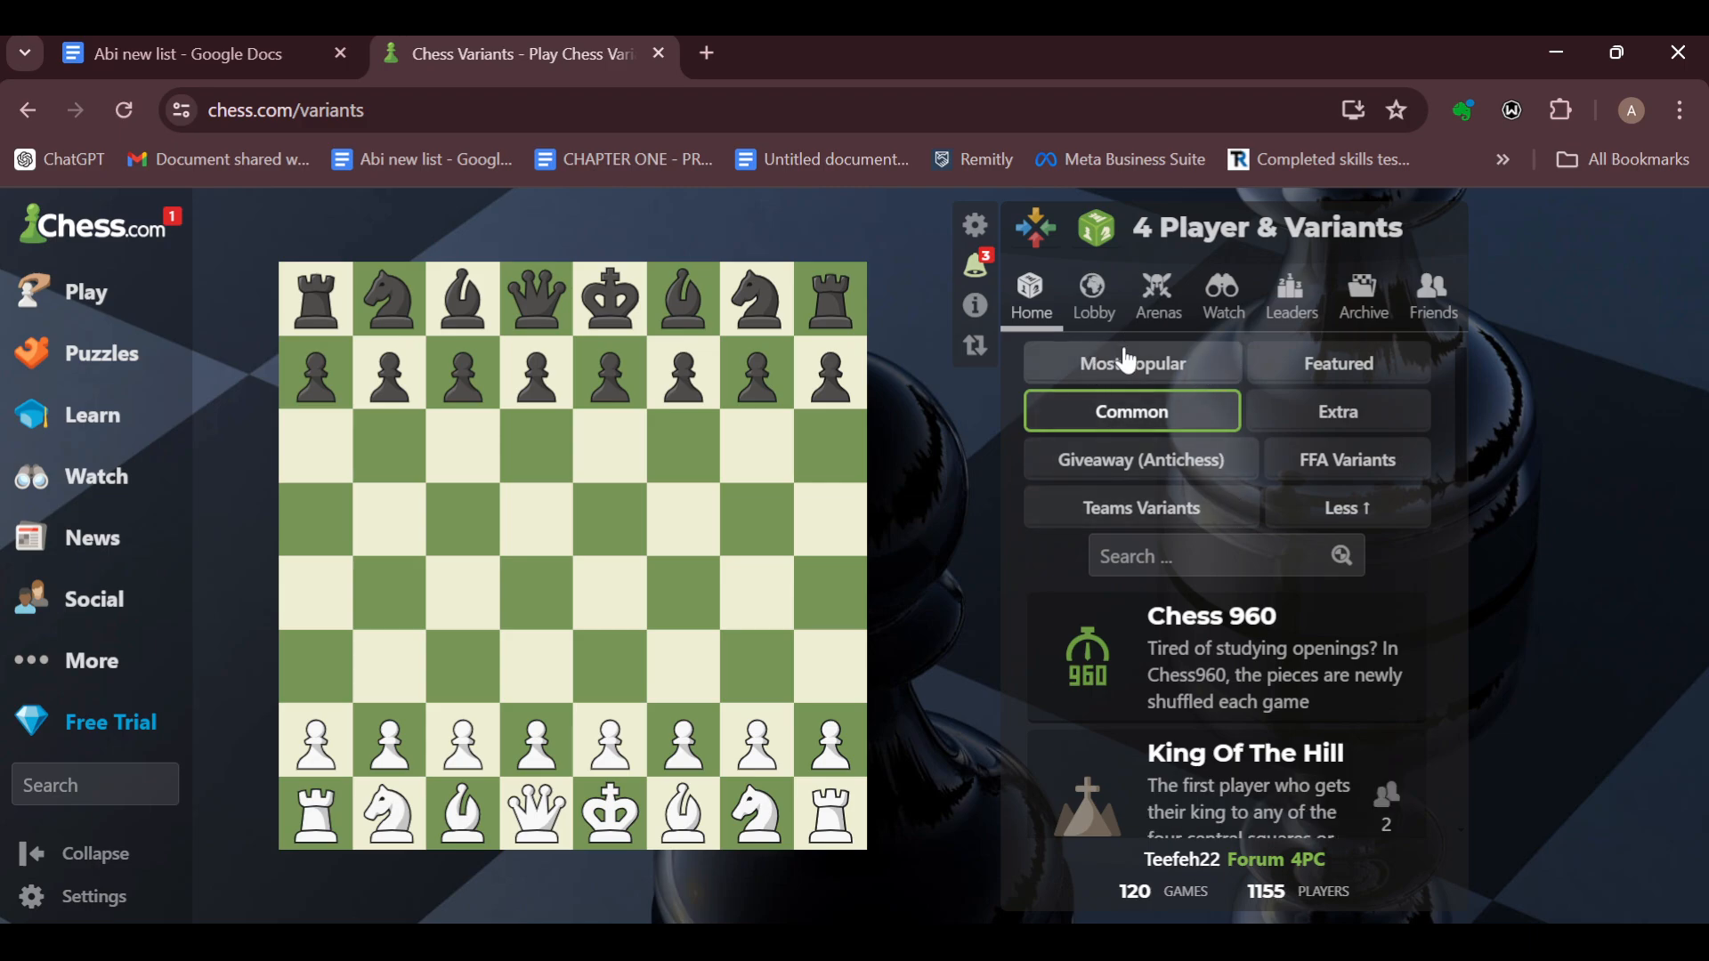
From Most Popular variants, choose 4 Player Chess in its Modern version.
click(1131, 363)
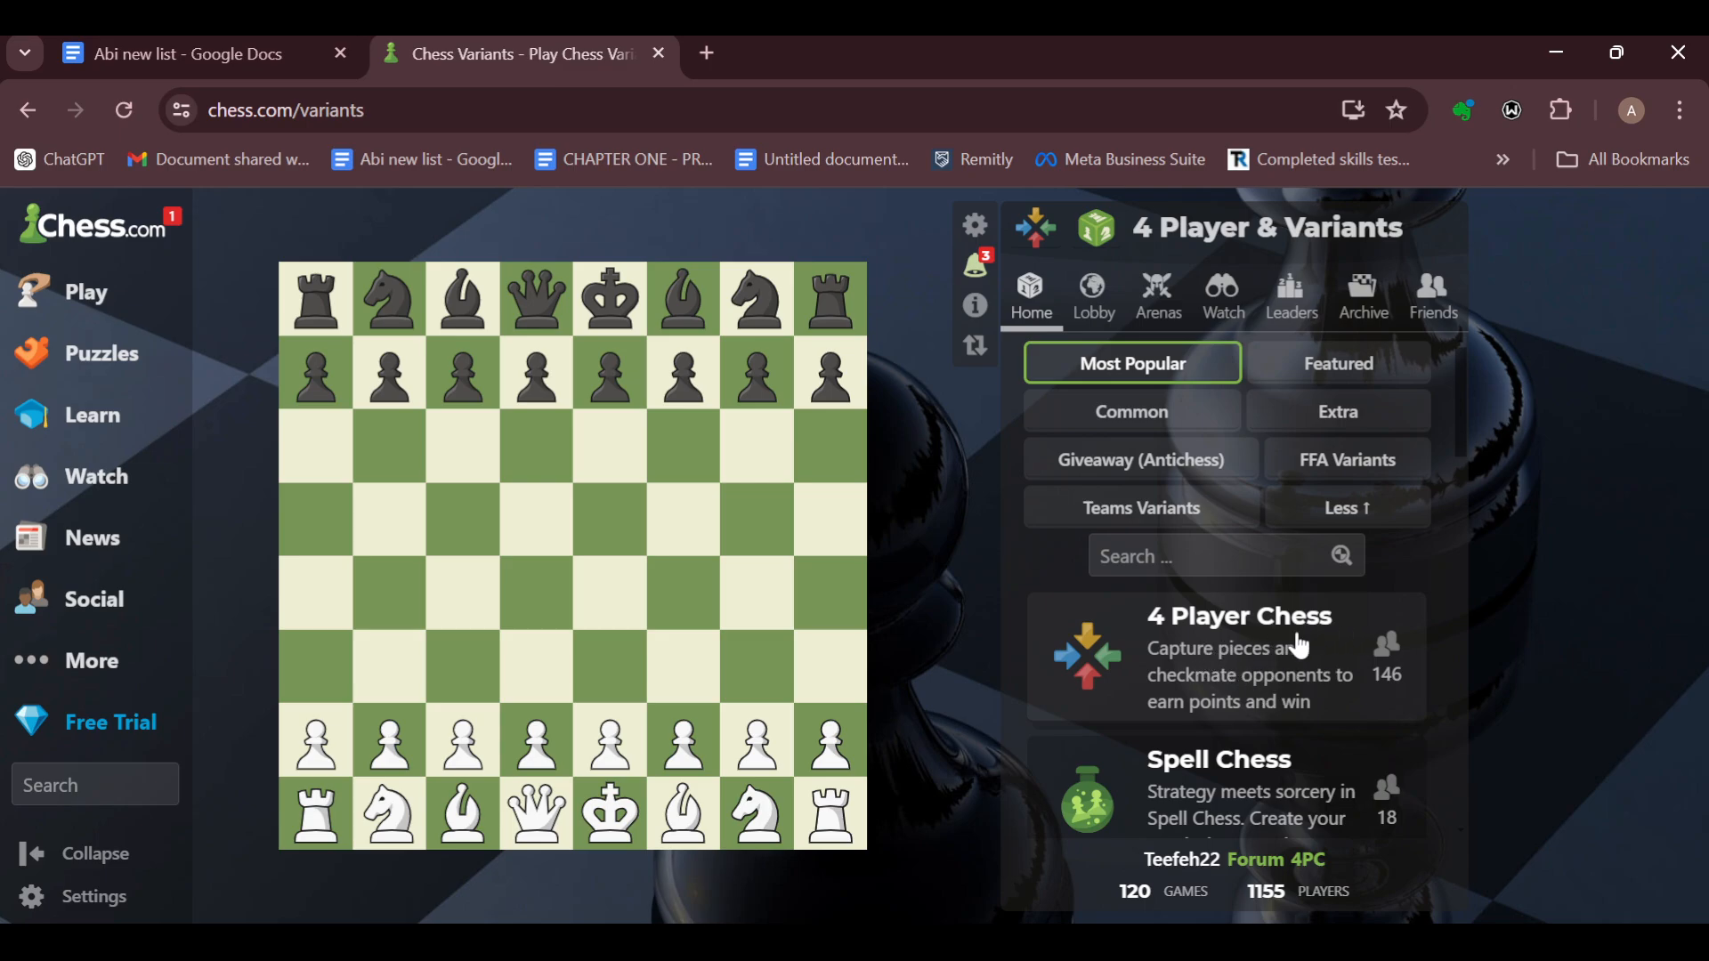
mouse_move(1226, 637)
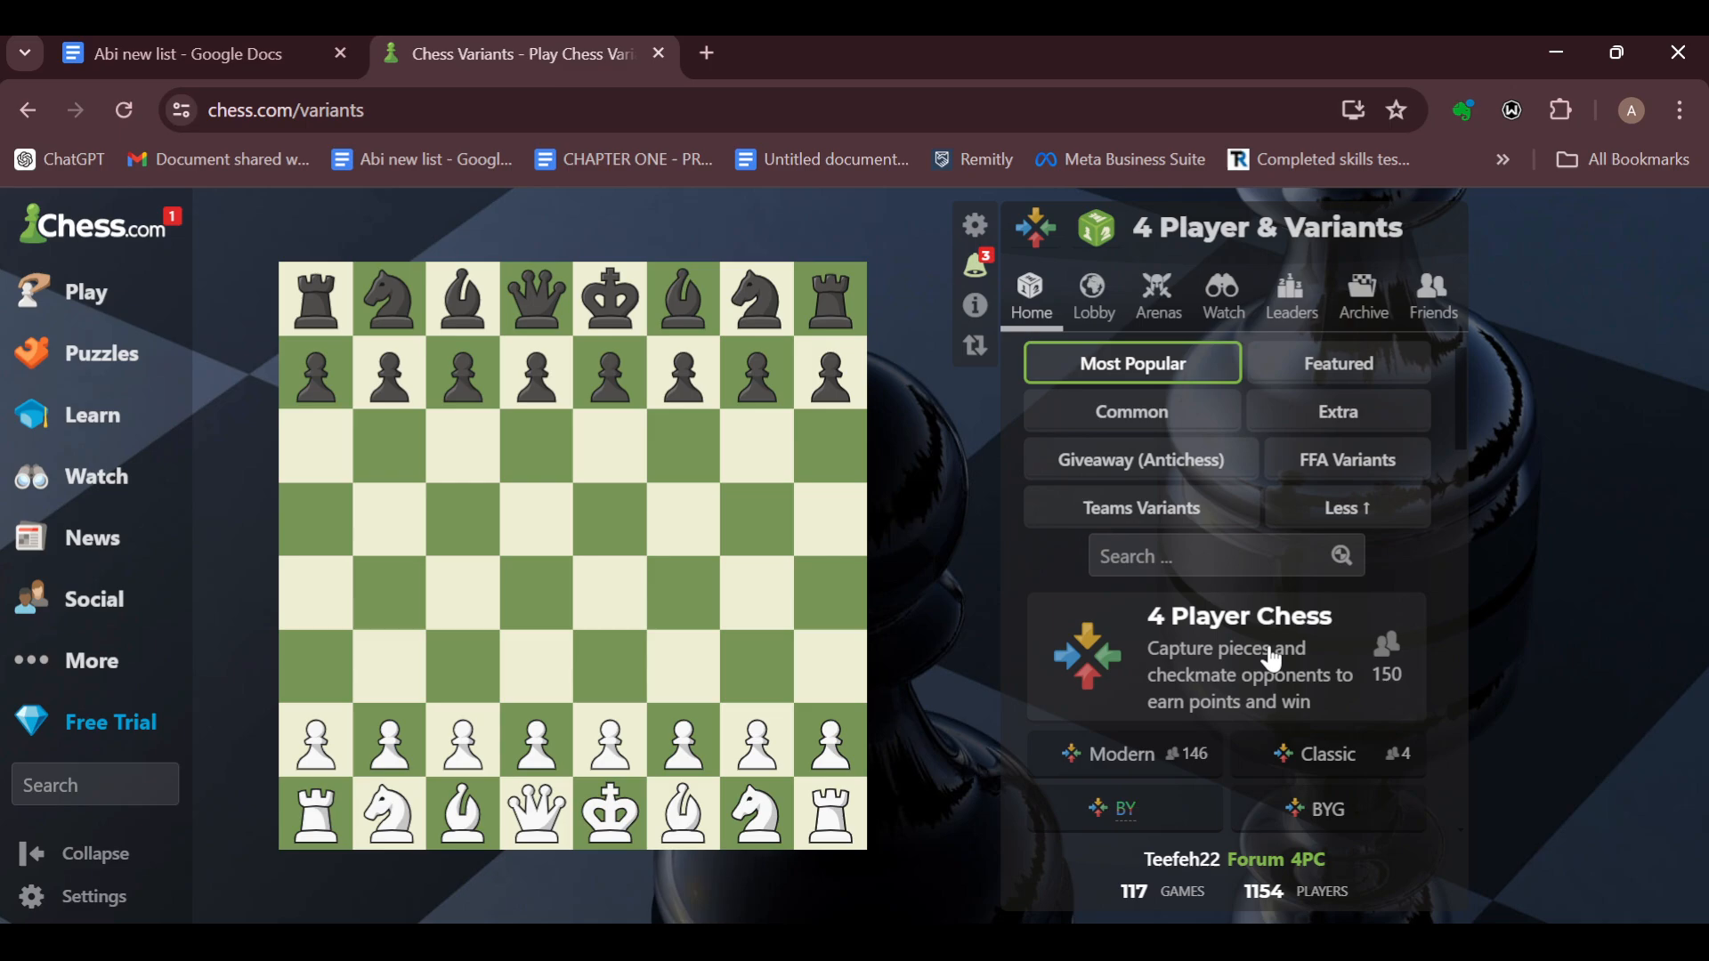
mouse_move(1319, 771)
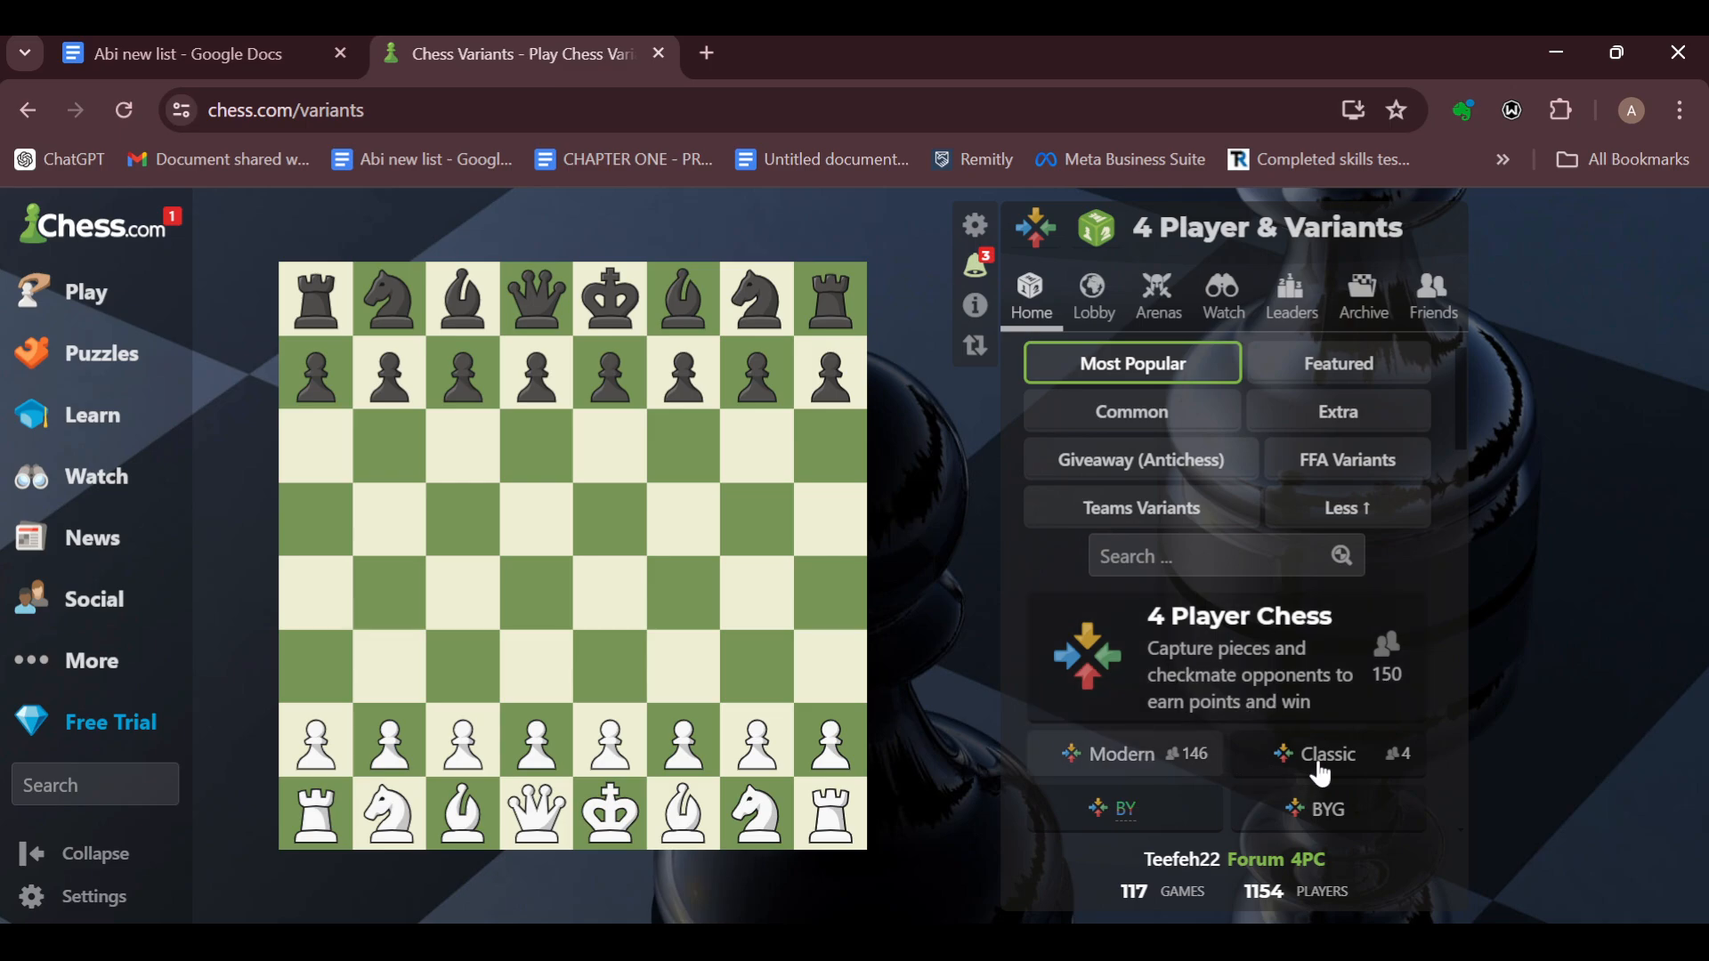
click(1120, 753)
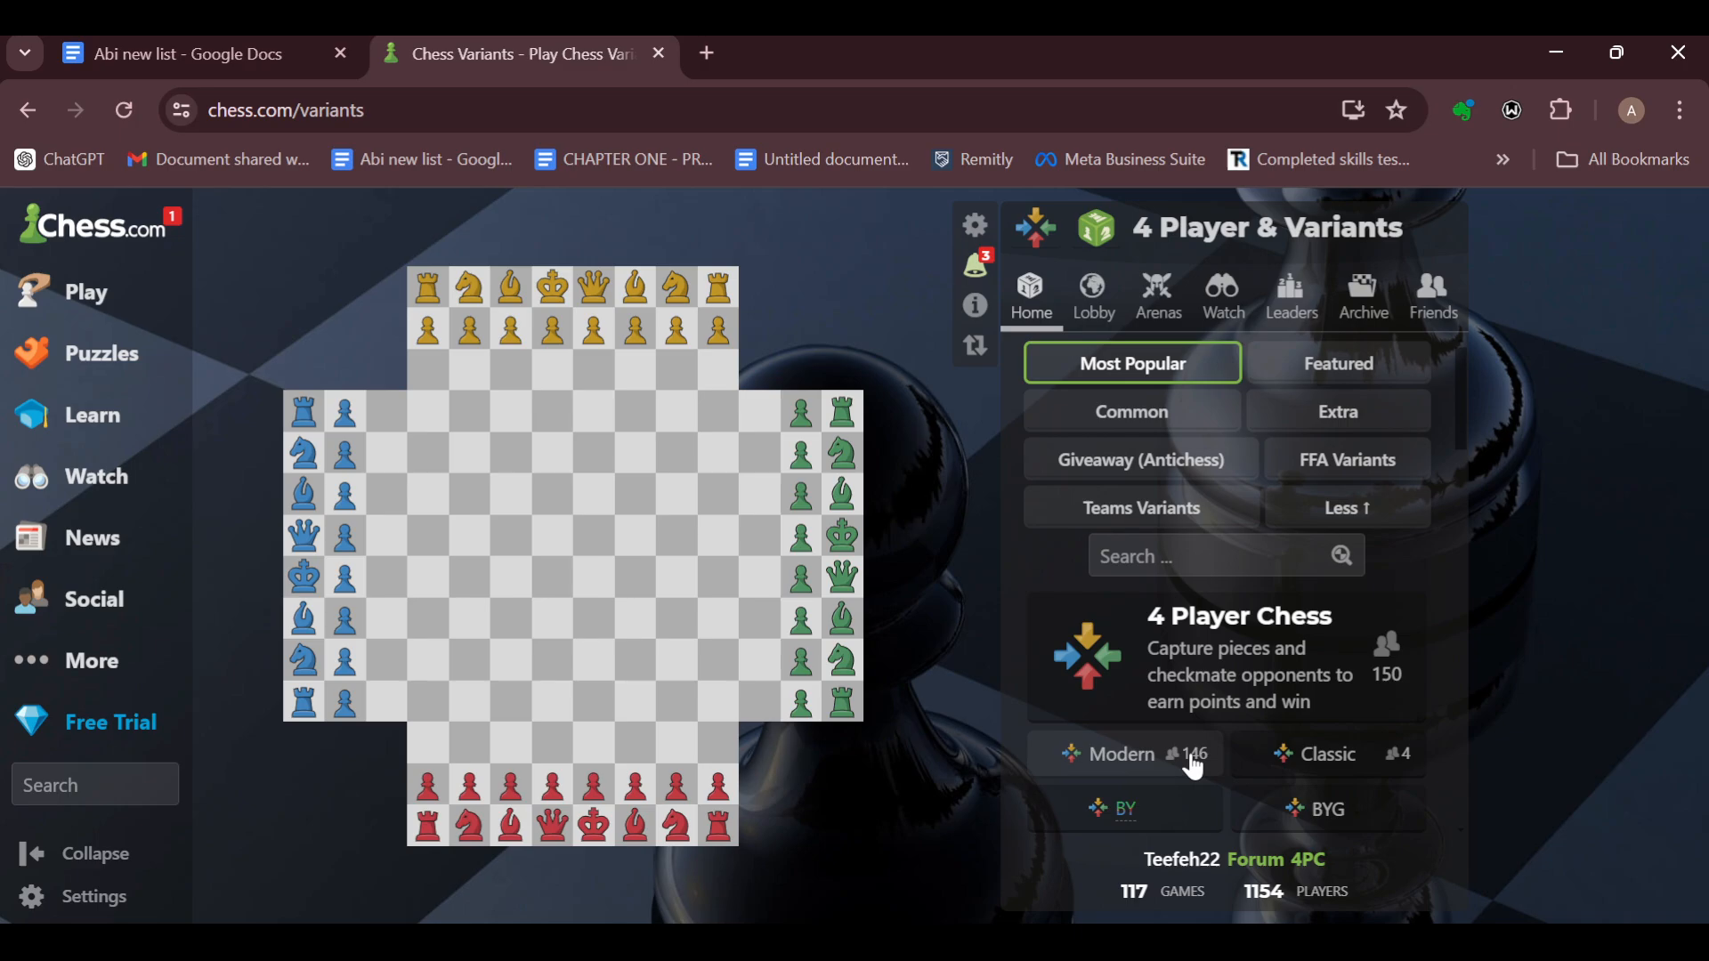
click(1118, 755)
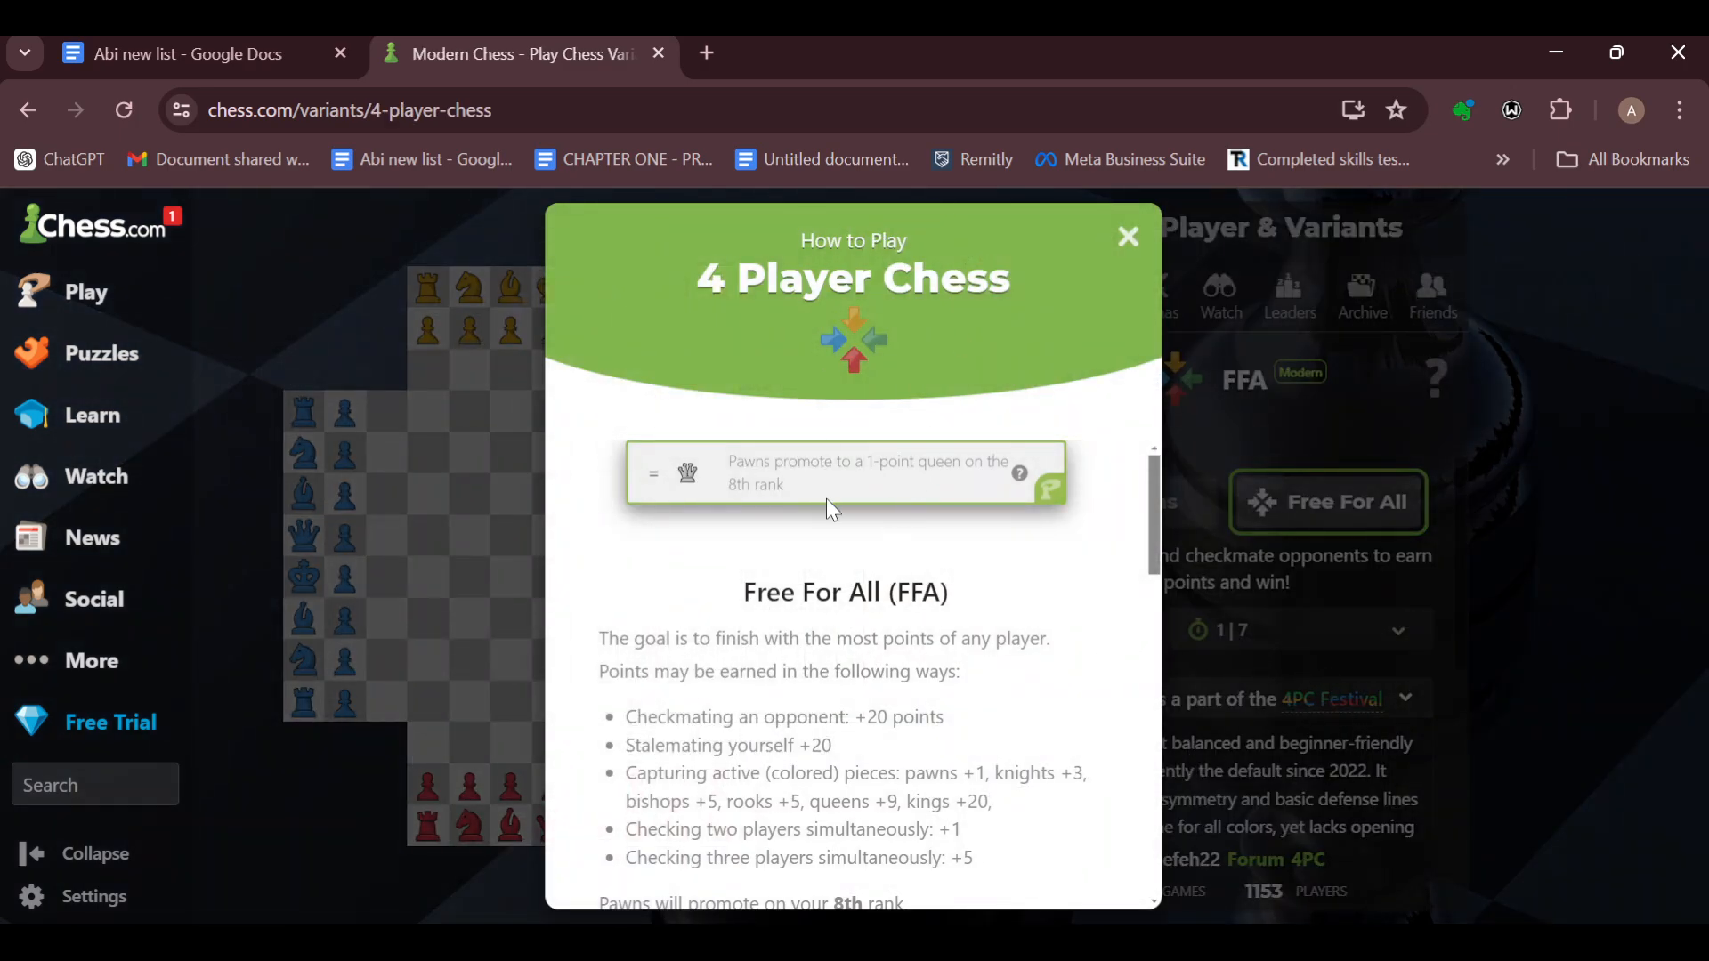
Skim and dismiss the How to Play 4 Player Chess rules guide.
scroll(down, 3)
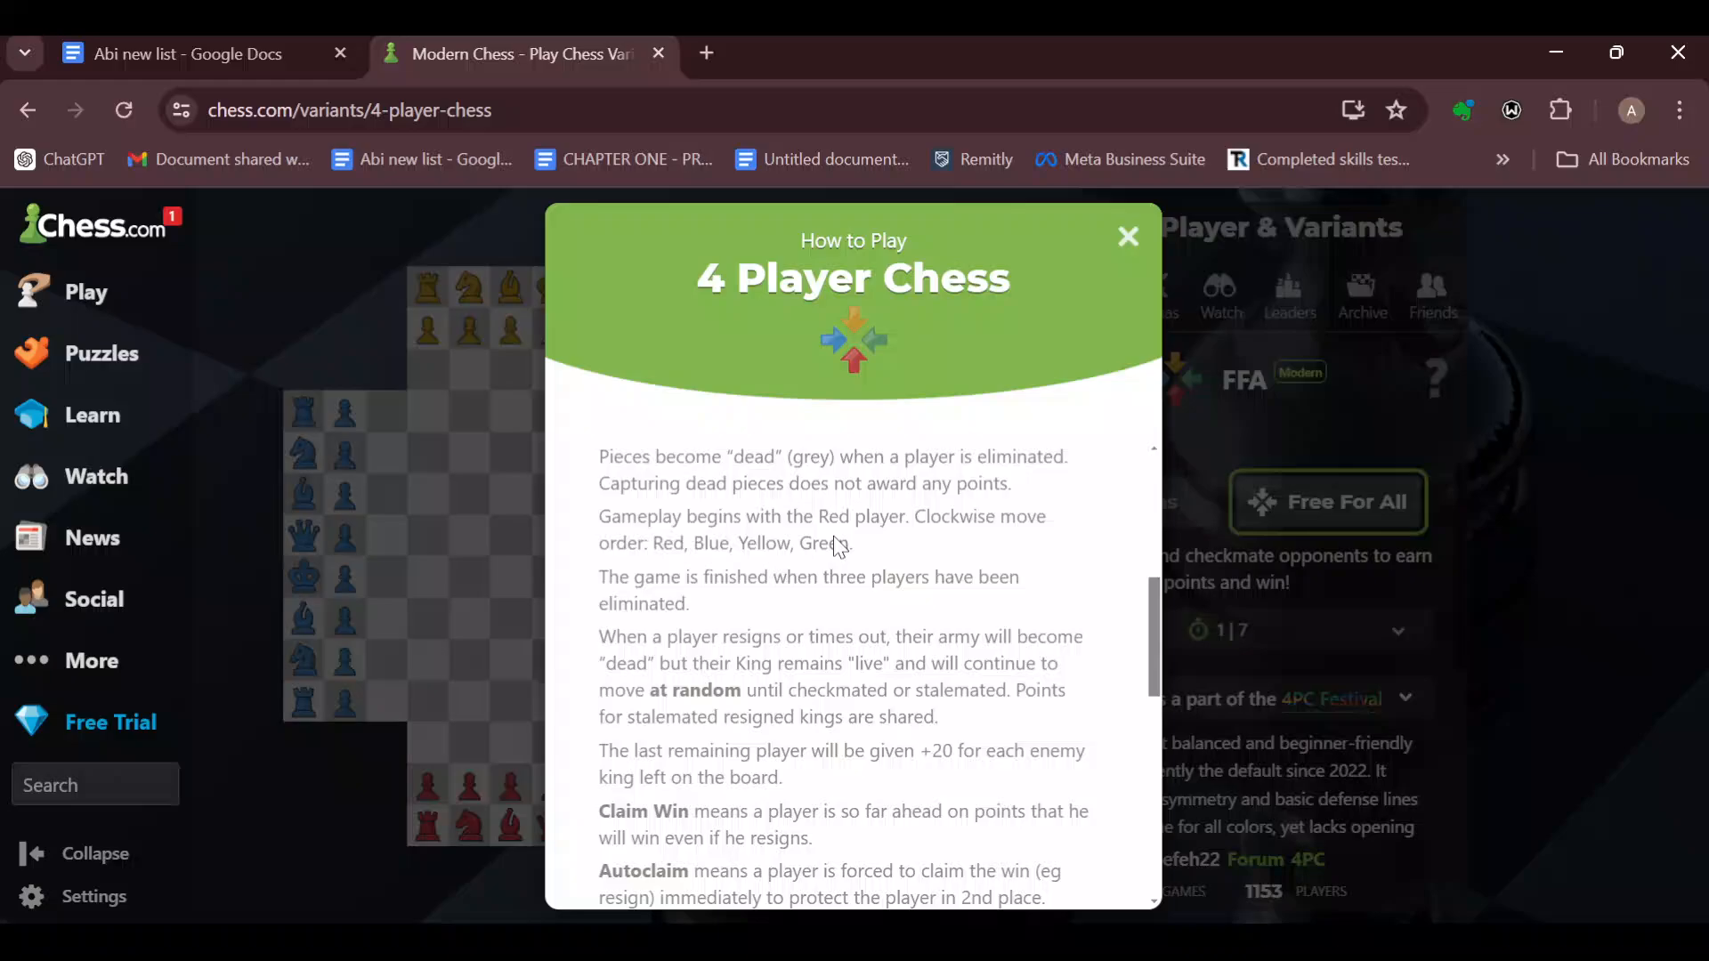
click(1129, 237)
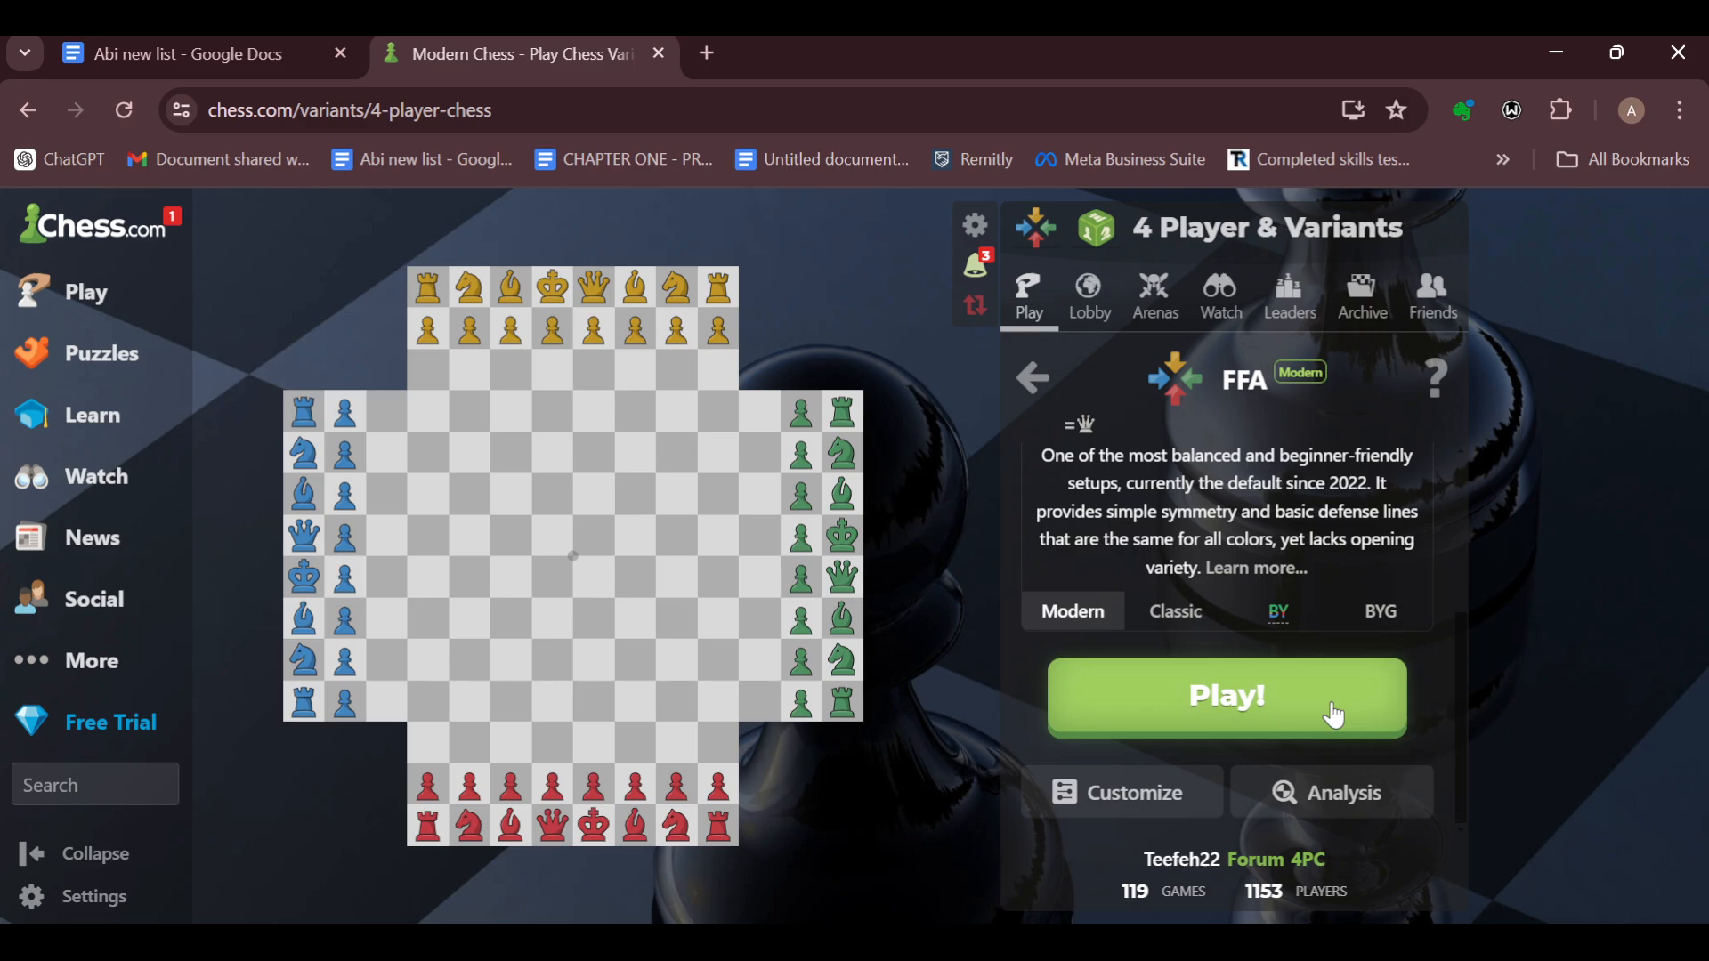
mouse_move(1165, 792)
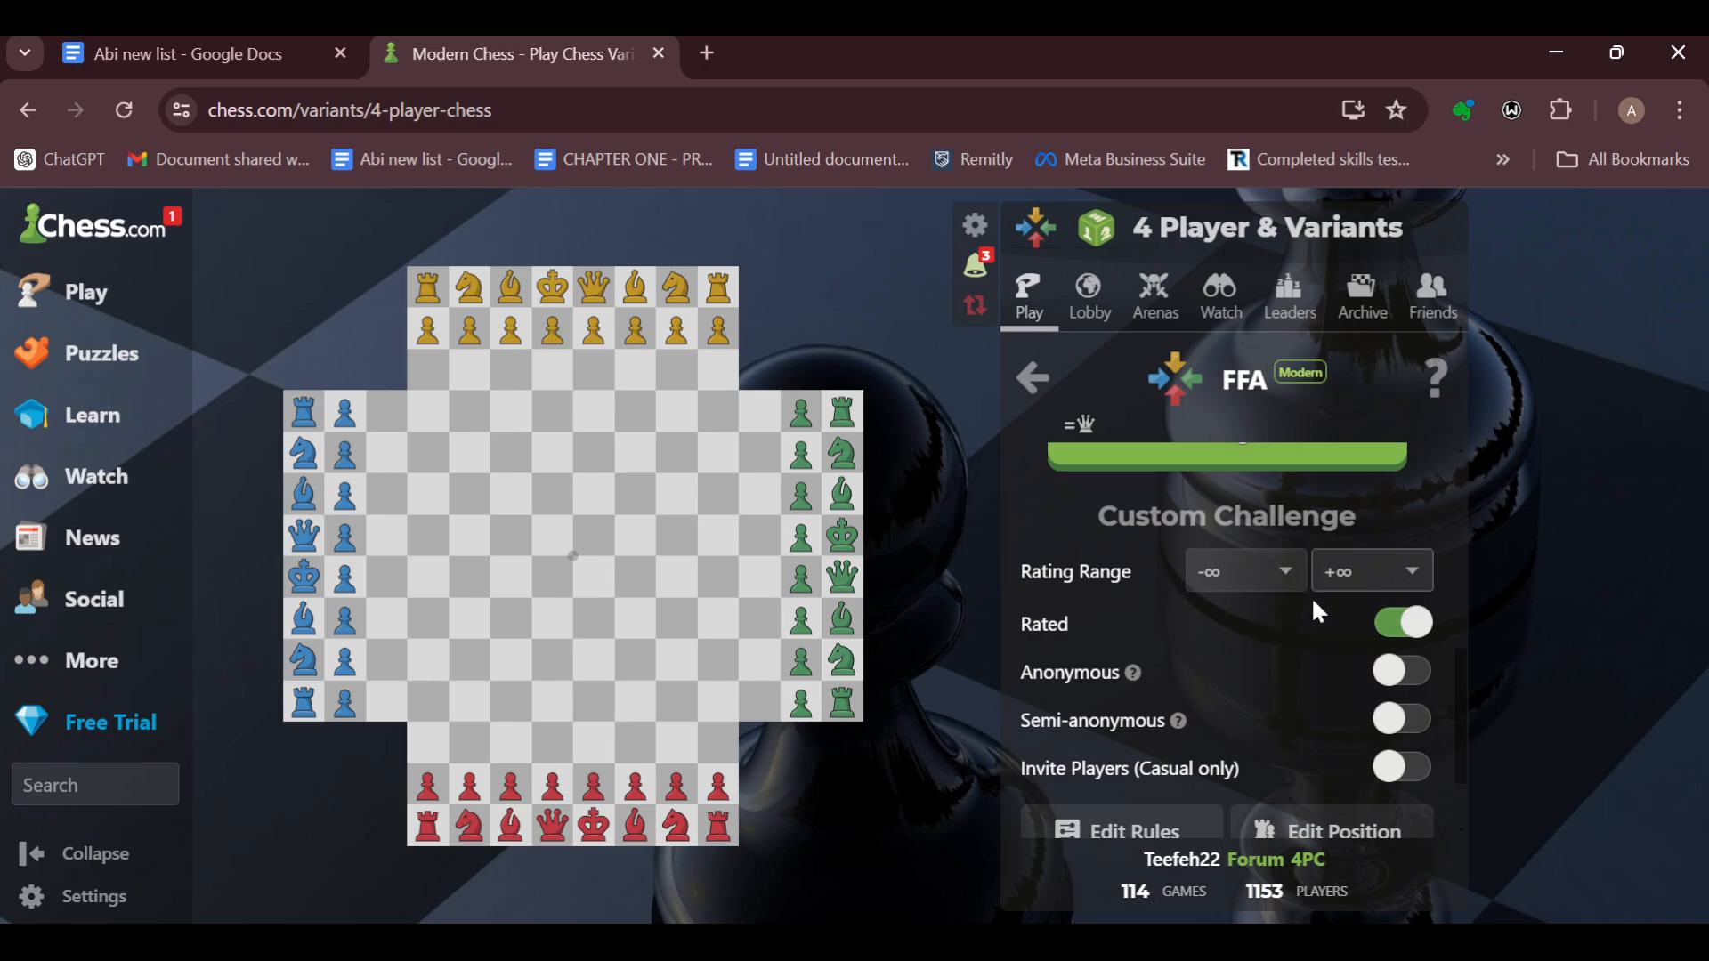
mouse_move(1298, 650)
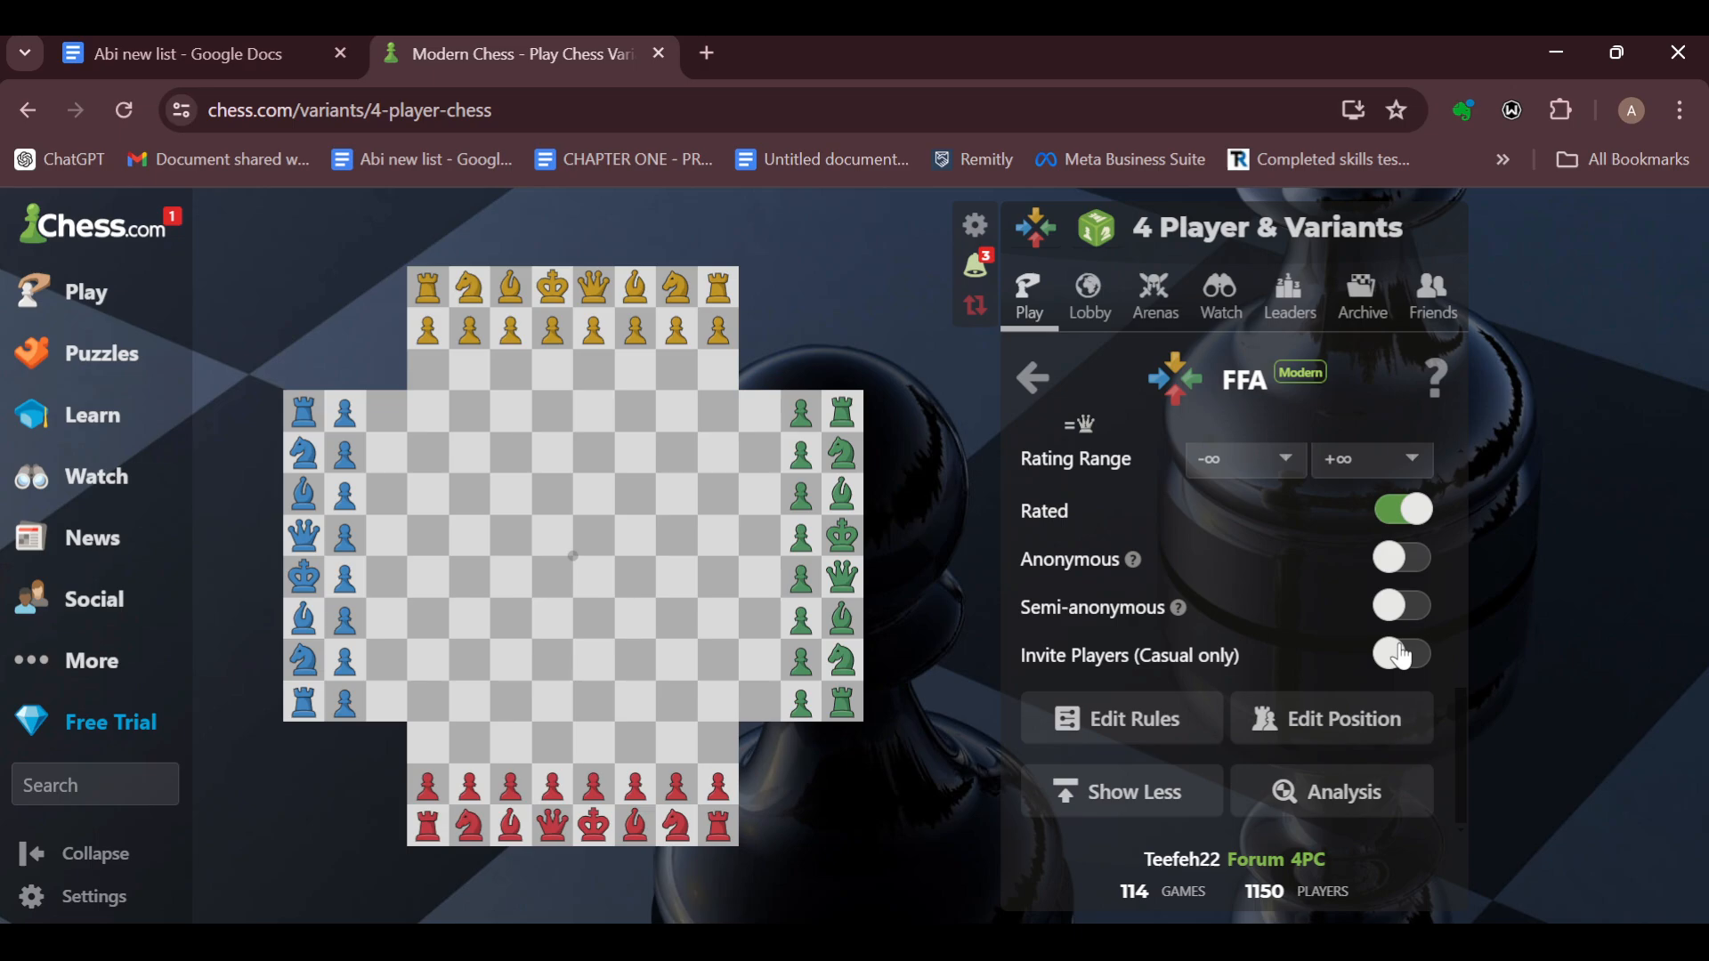
Enable Invite Players (Casual only) in the Modern FFA custom challenge.
click(1401, 654)
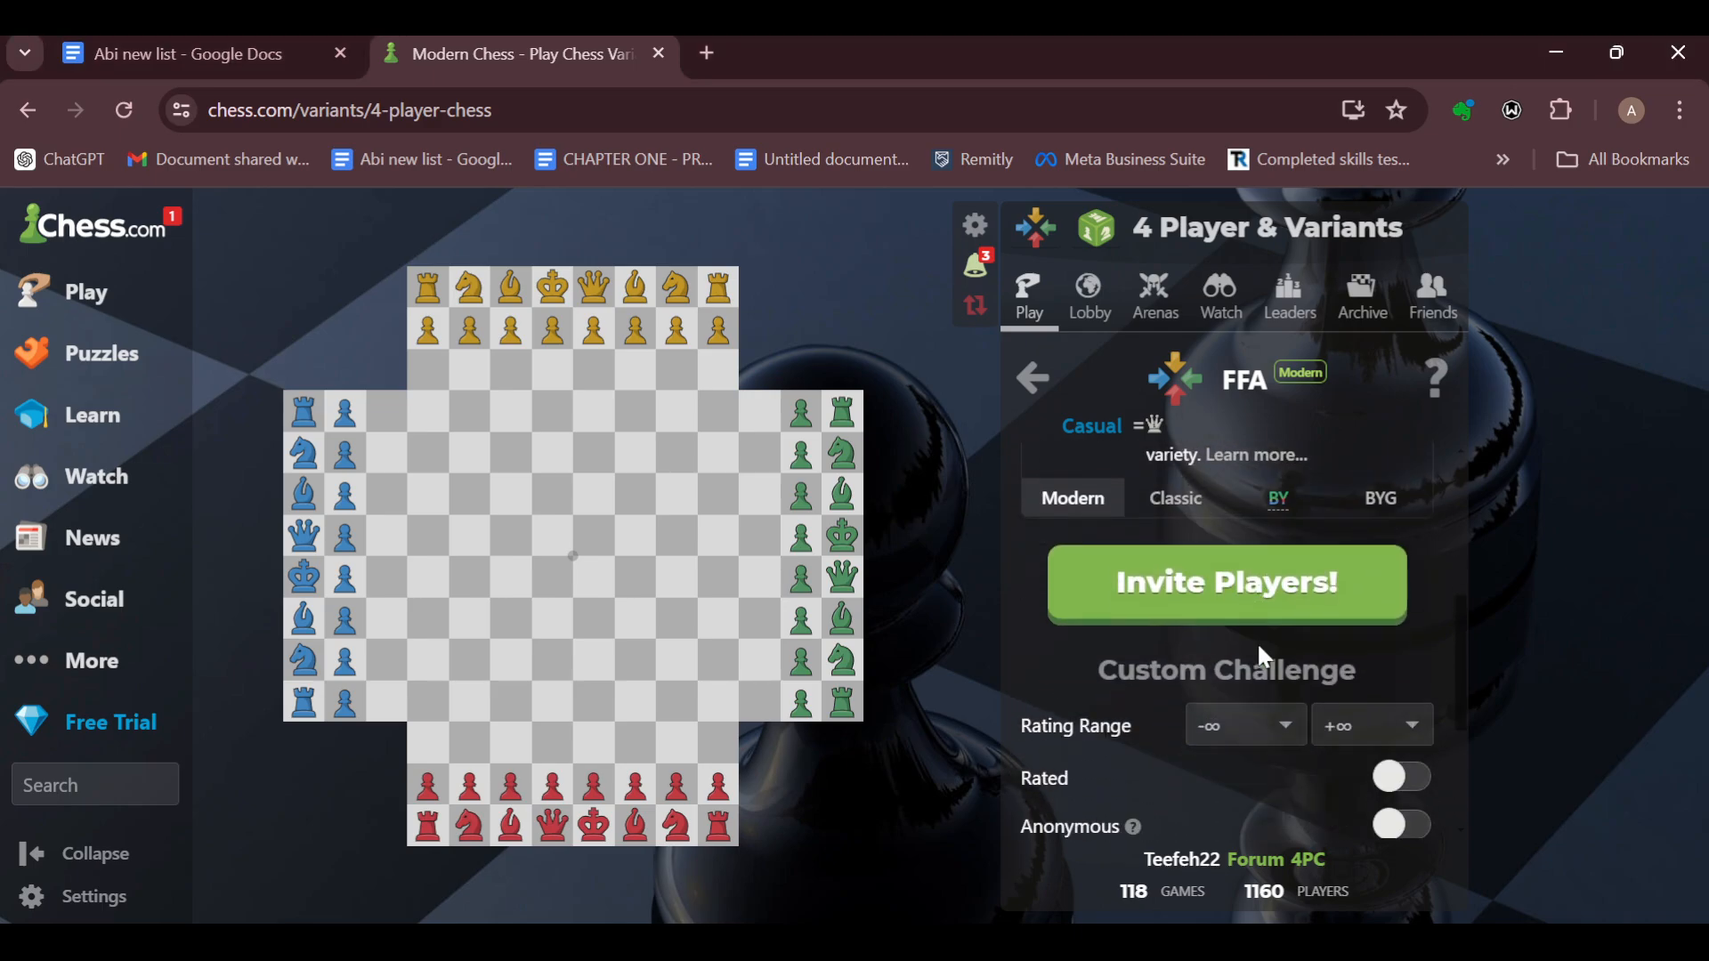
mouse_move(1218, 596)
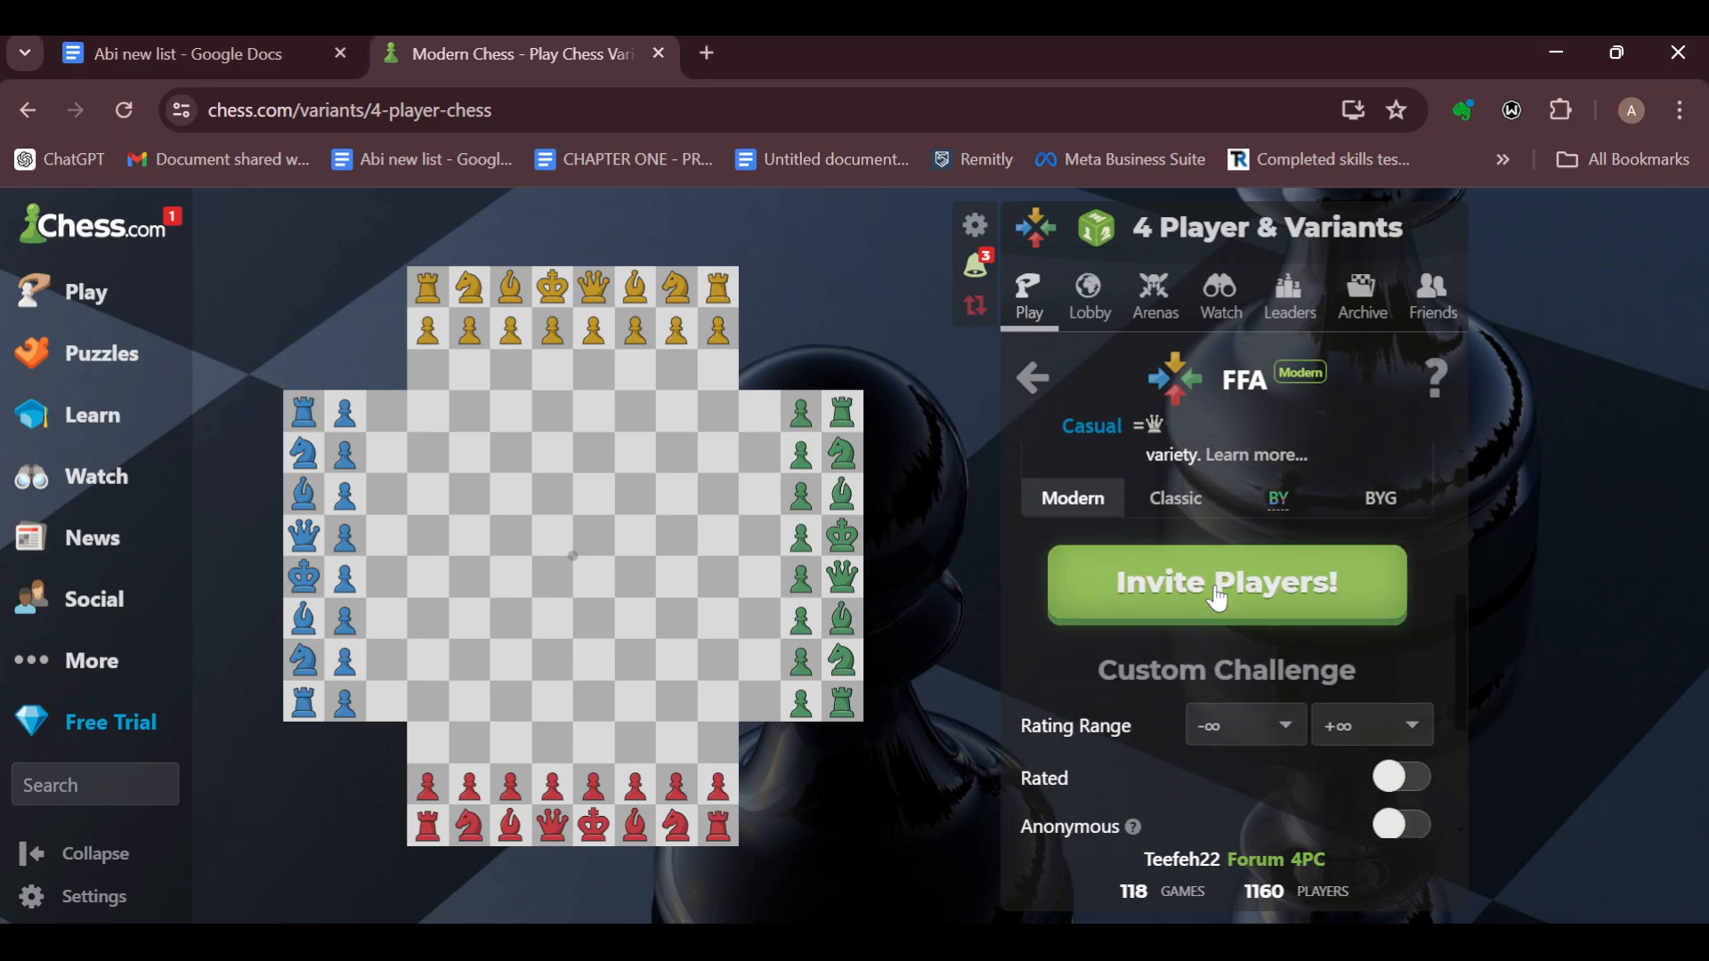
Create the invite-only casual FFA game and acknowledge the 4 Player Chat Rules.
click(1224, 584)
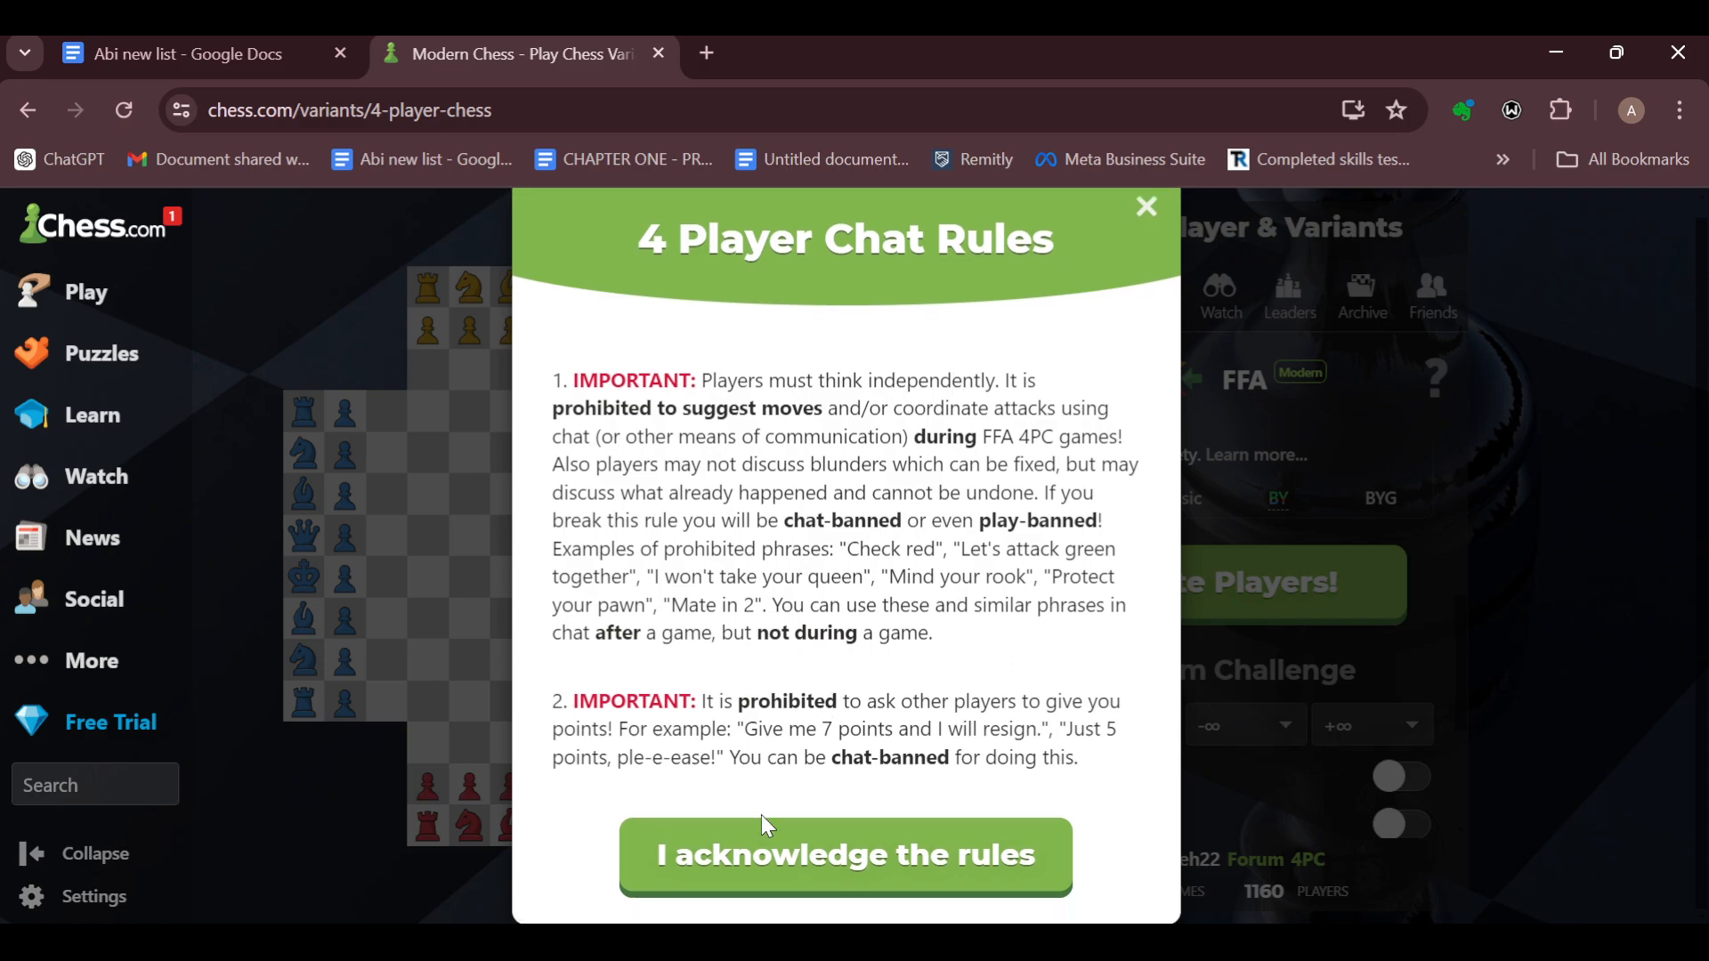
mouse_move(930, 733)
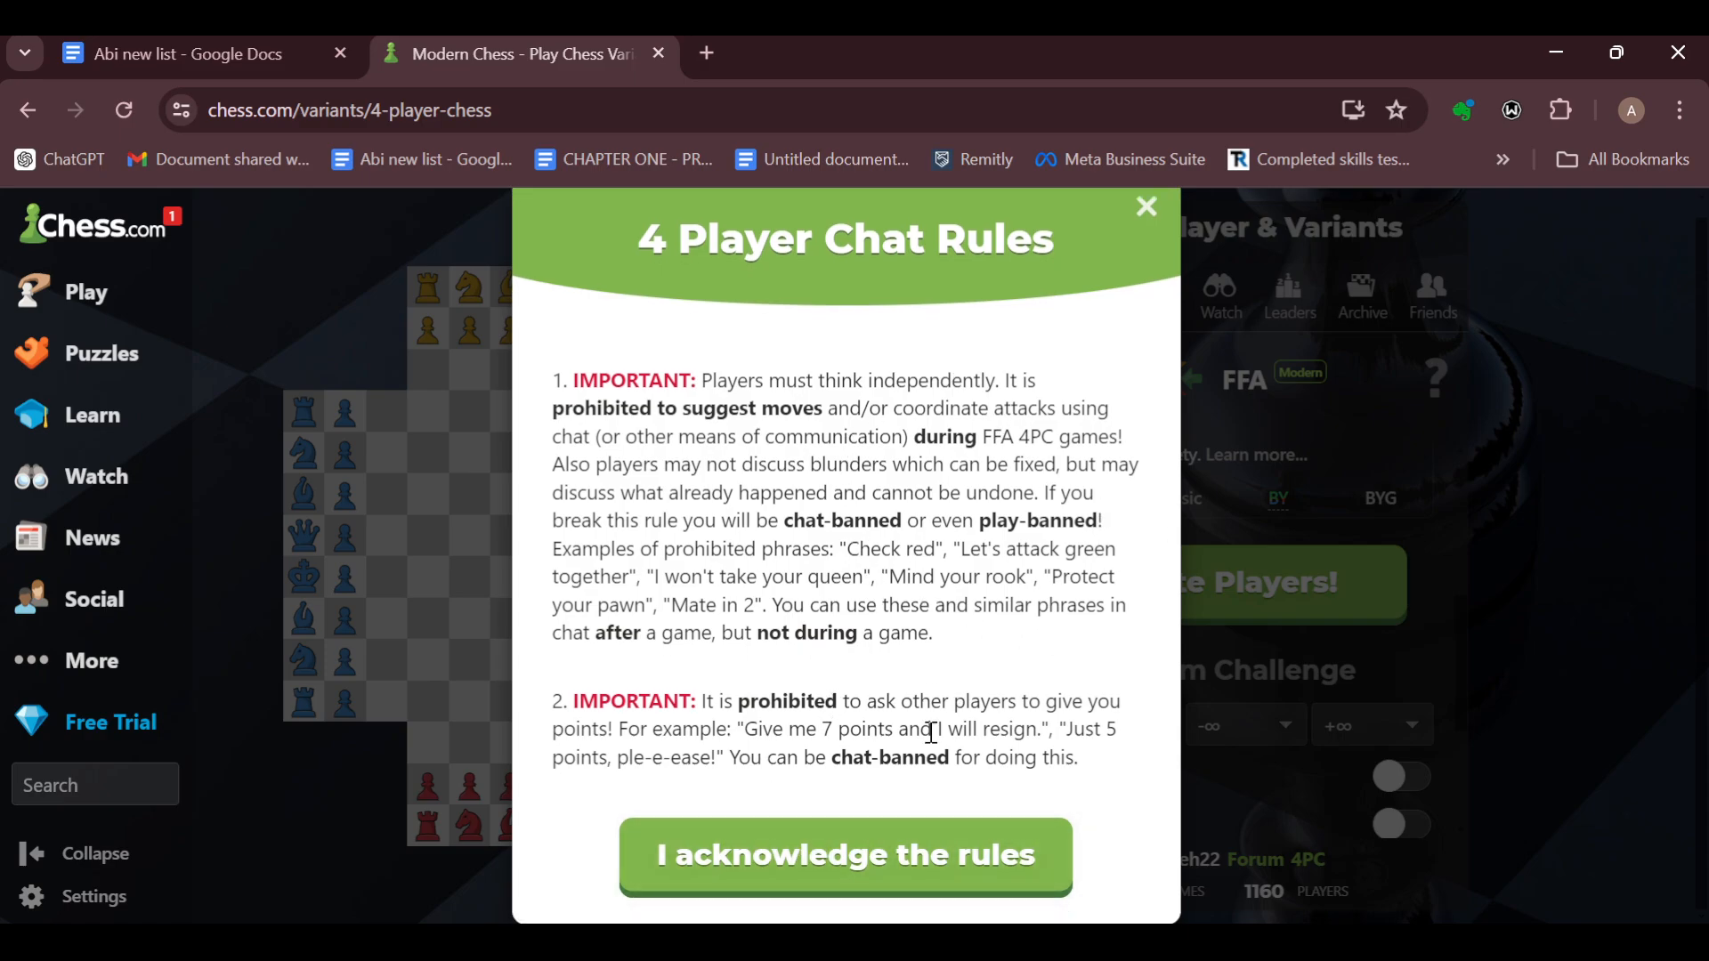
click(844, 854)
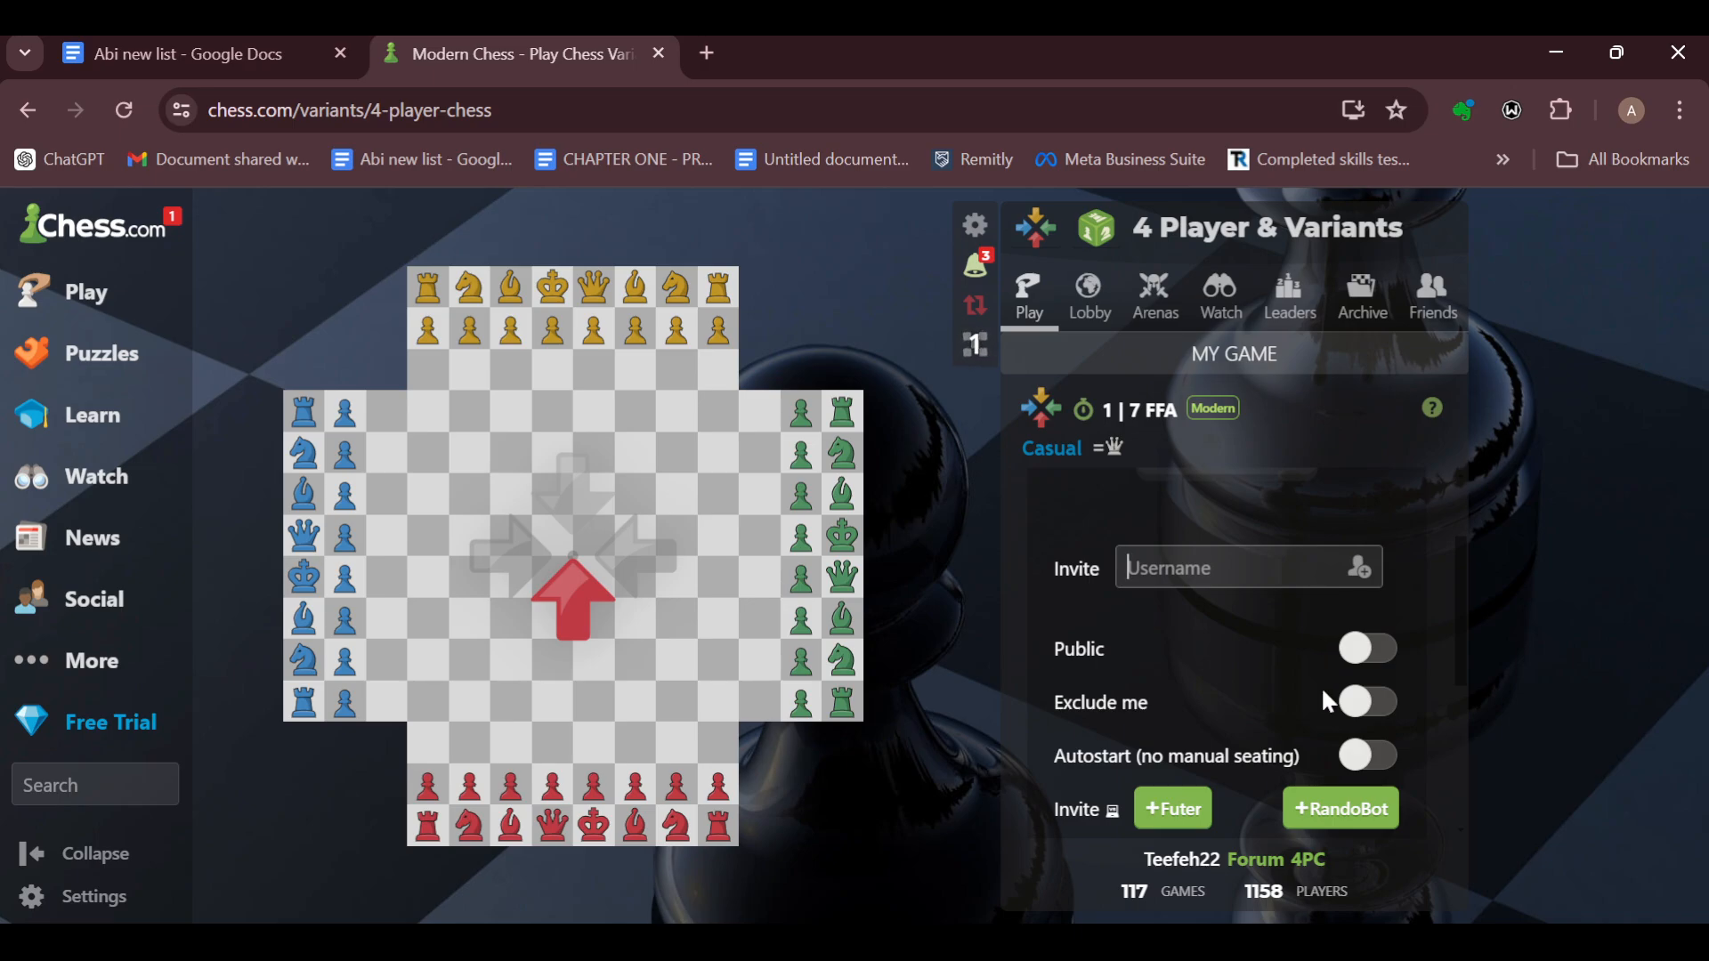
Start waiting for invited players in My Game, then bring up the site's account menu.
click(1246, 568)
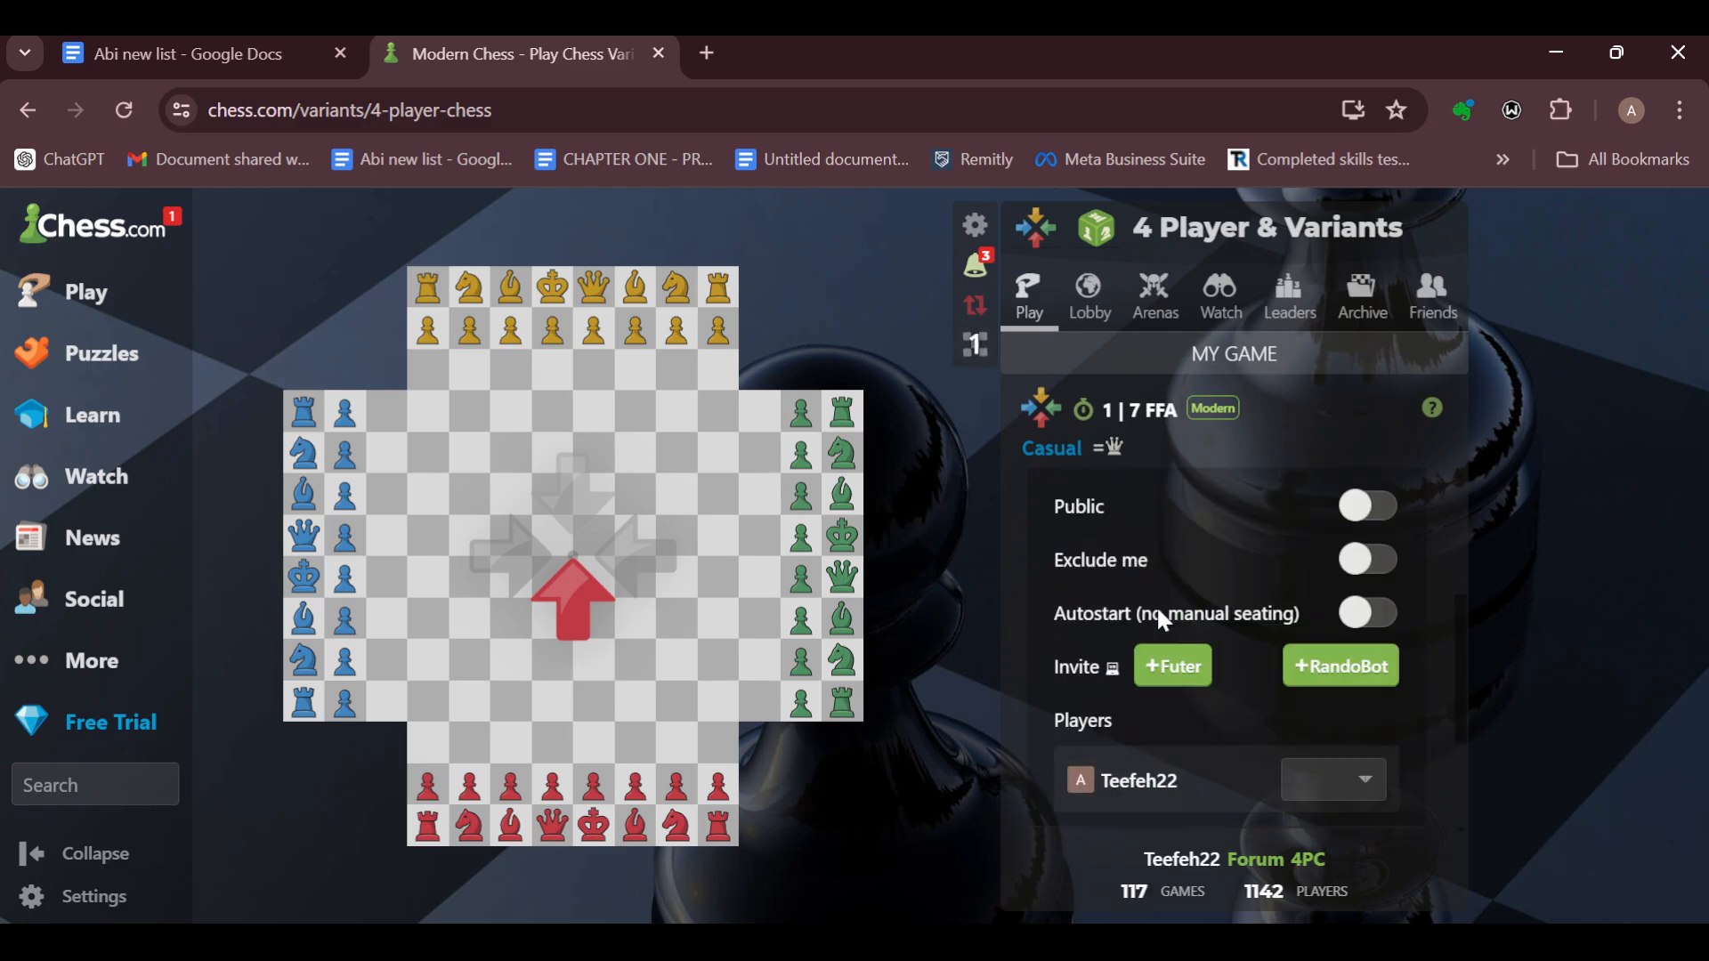
click(1172, 666)
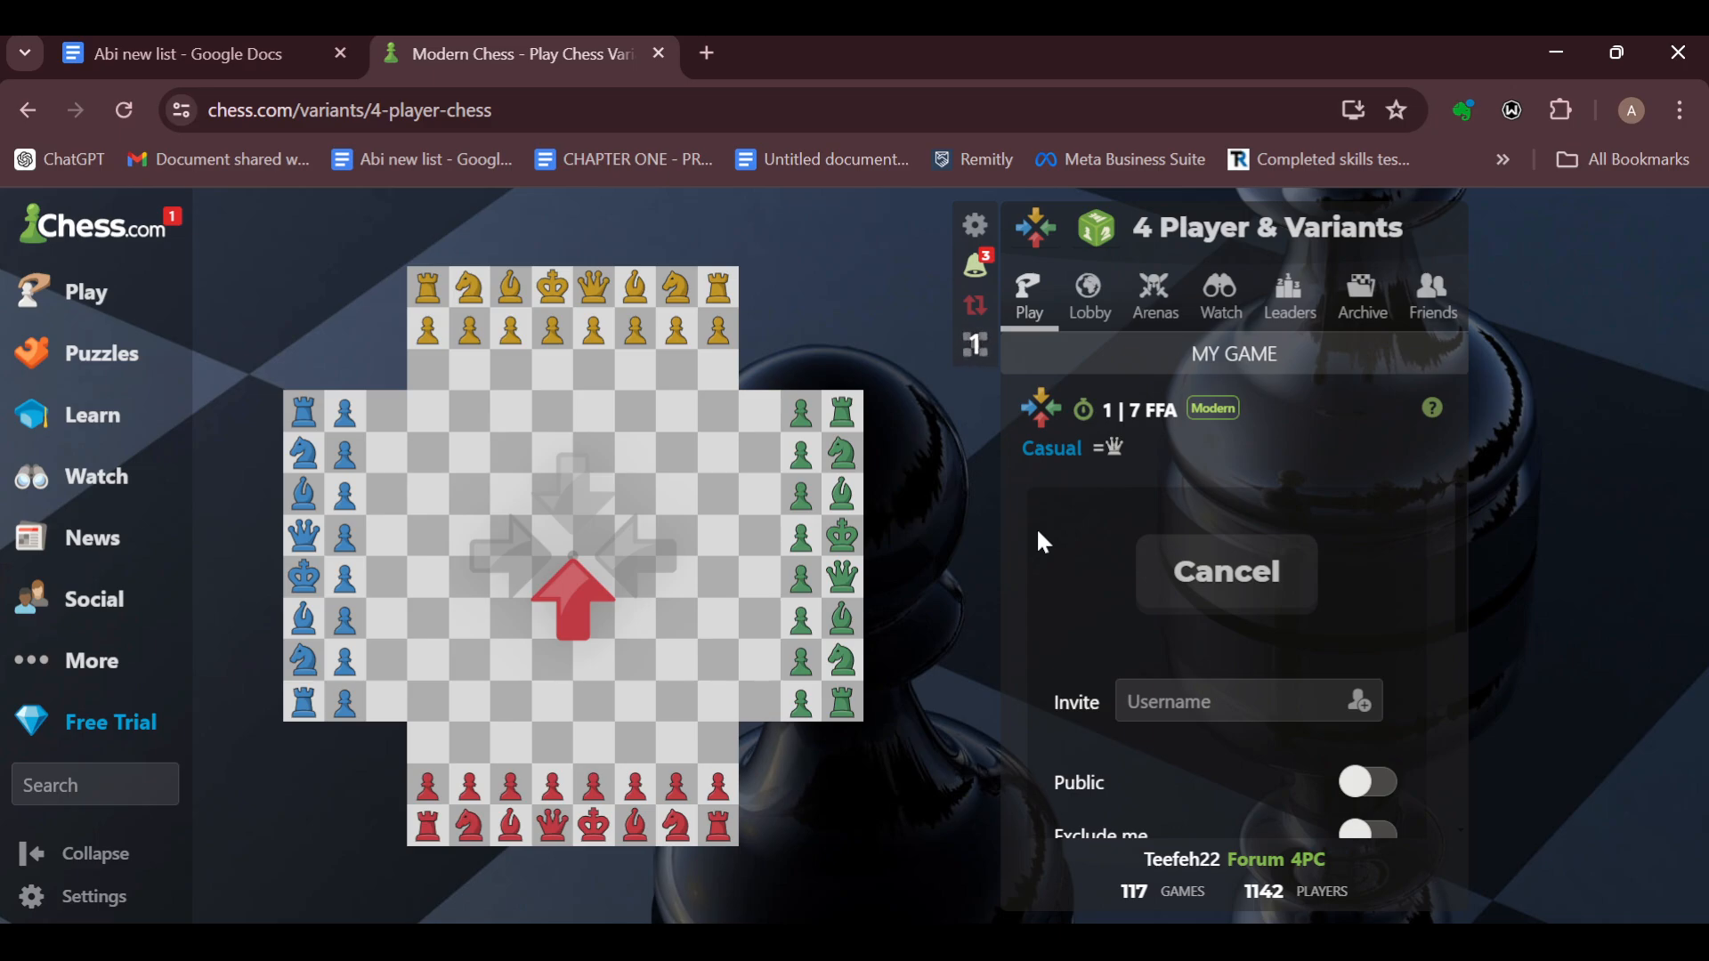
mouse_move(638, 557)
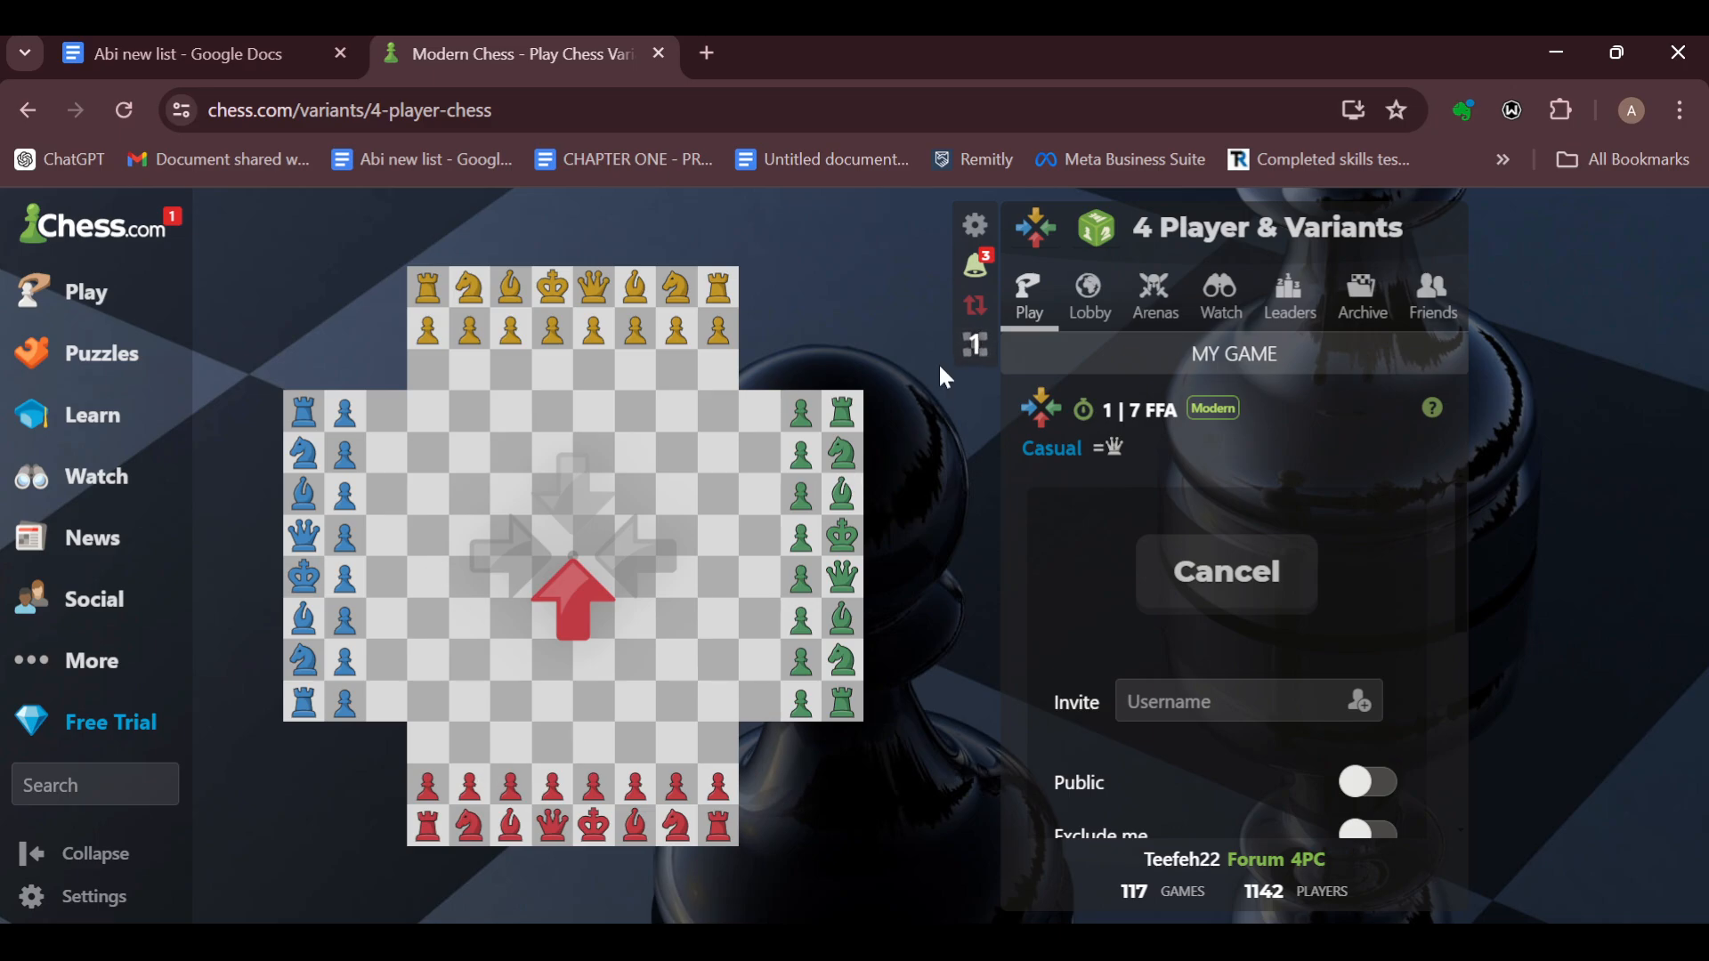
click(93, 225)
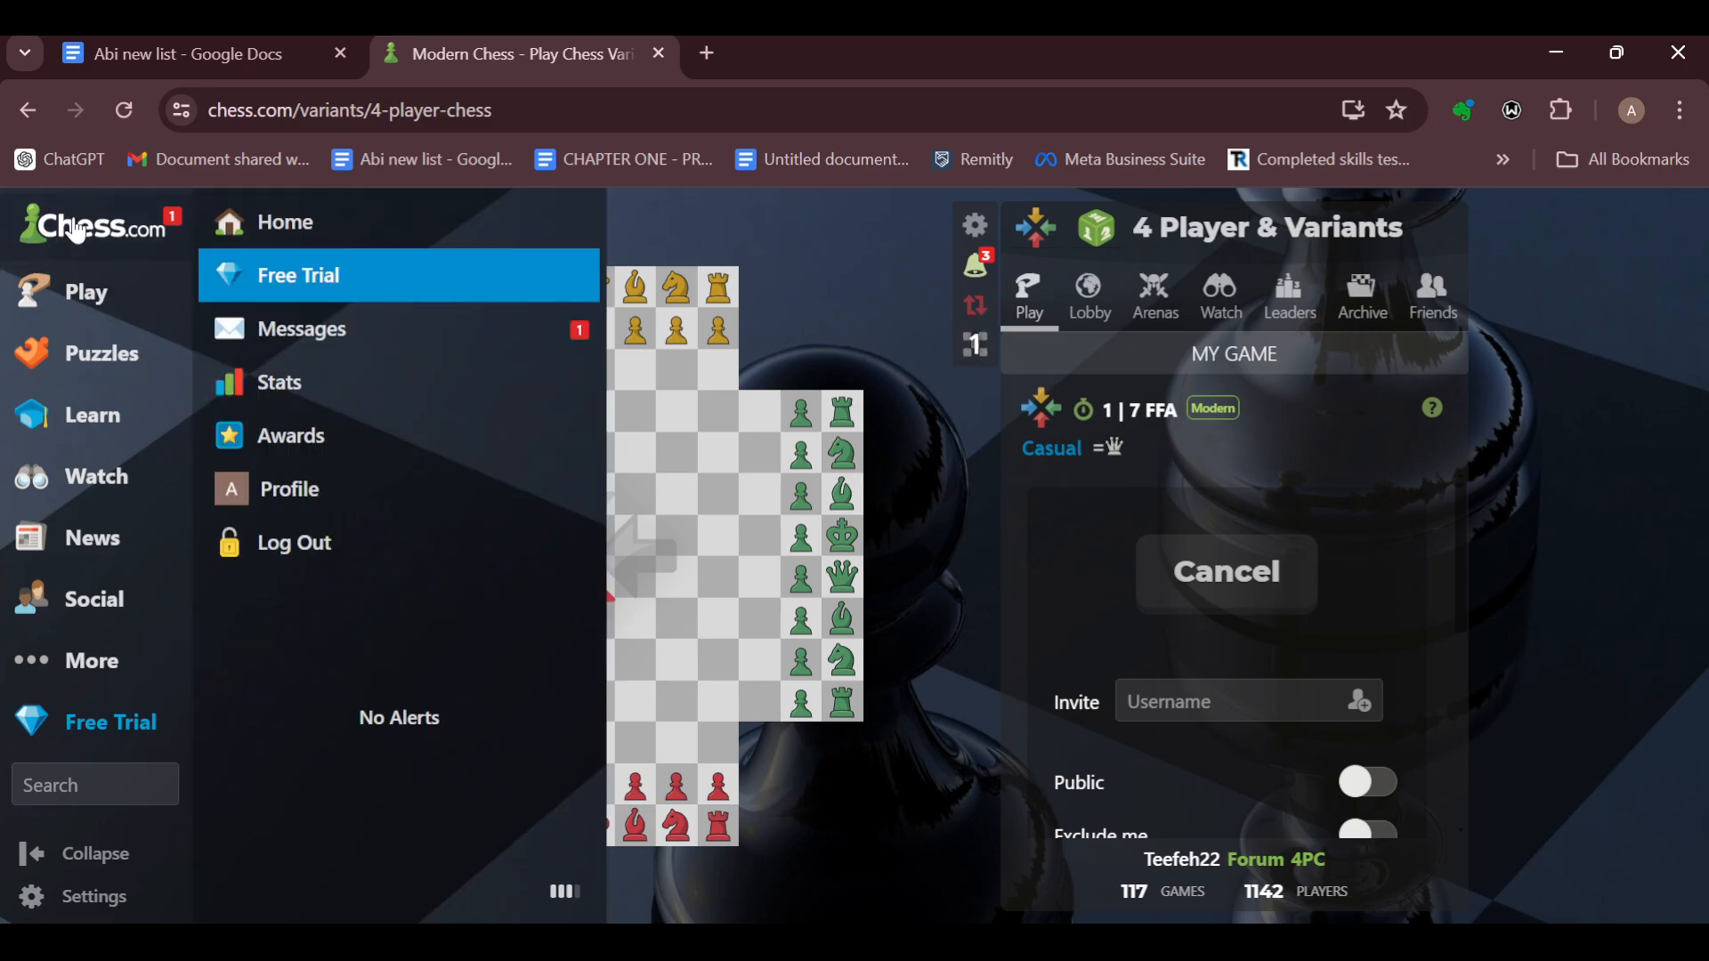